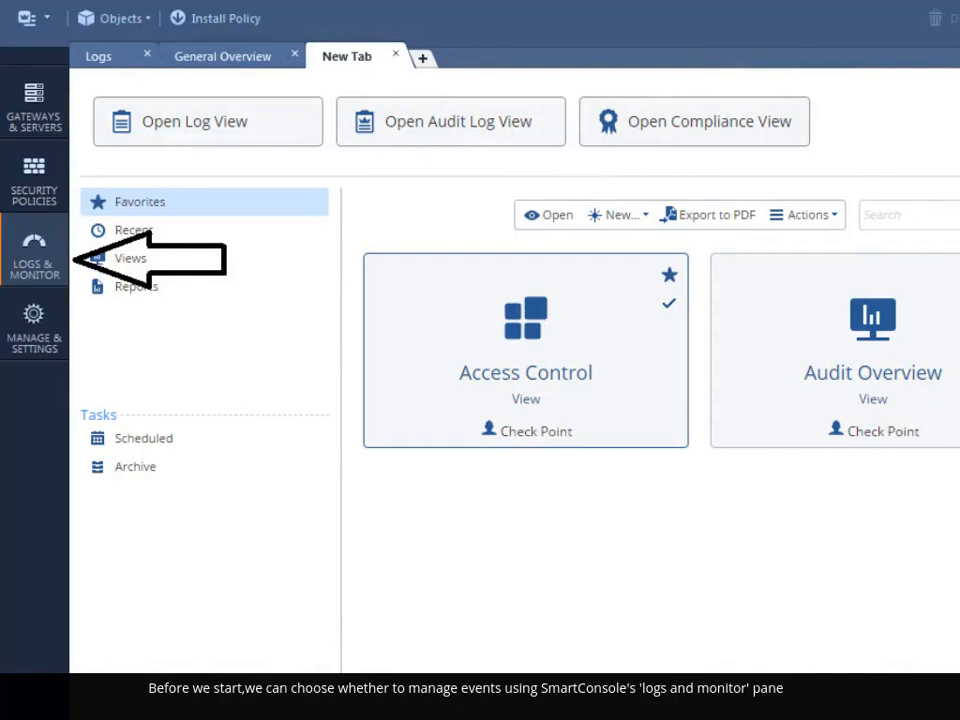
# Step: Scroll the Logs & Monitor views catalog to reach the General Overview dashboard
pyautogui.scroll(-3)
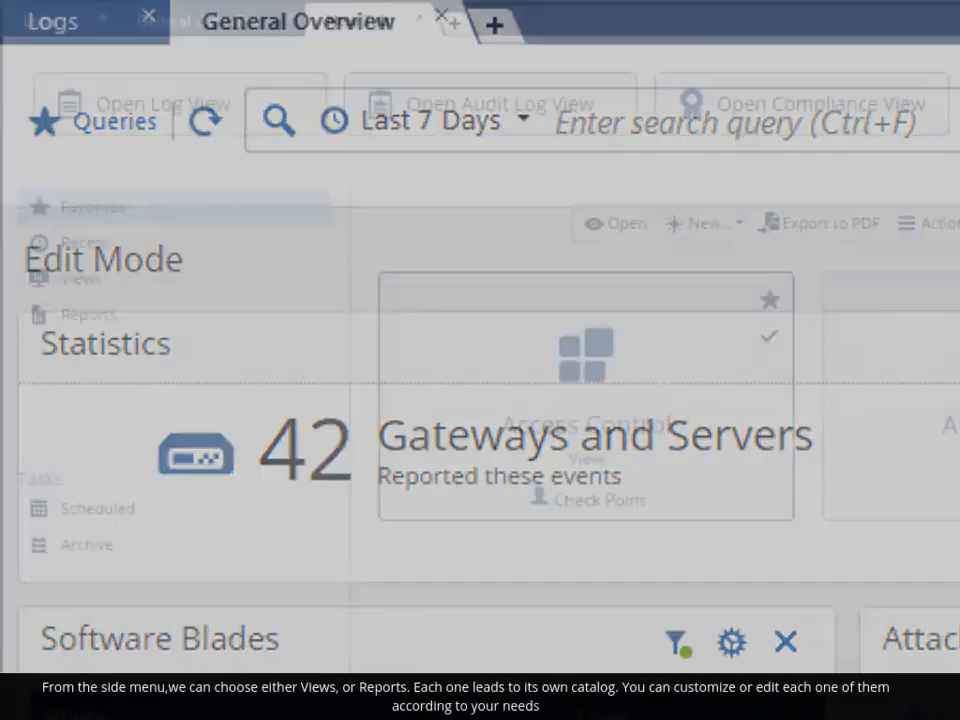
# Step: Drill Threat Prevention into GNU Bash Remote Code Execution, then return to General Overview's Timelines container
pyautogui.click(492, 22)
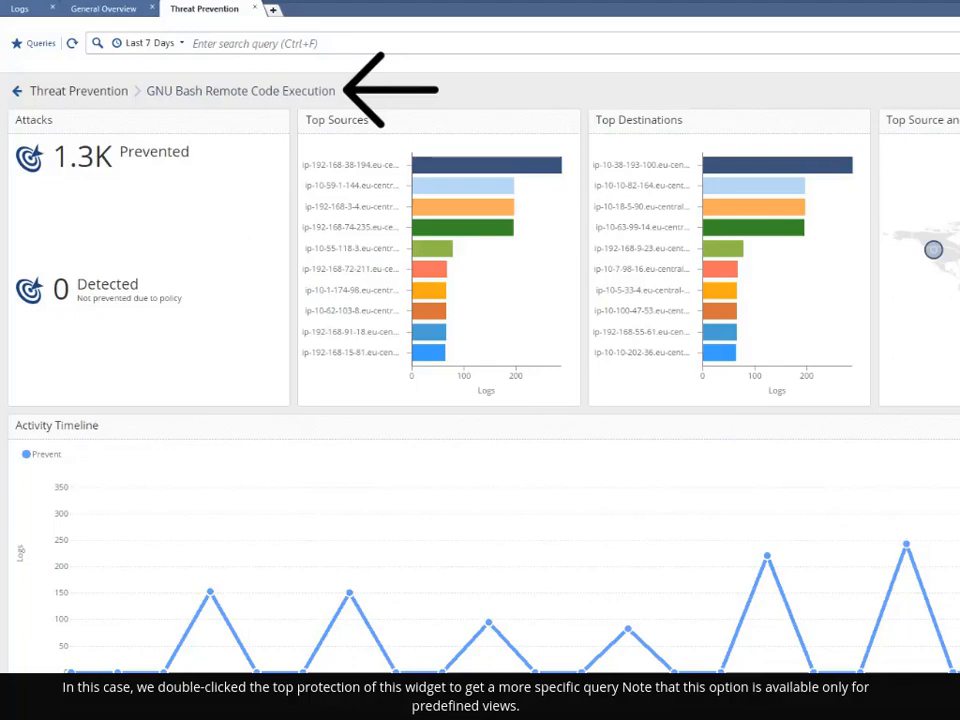
pyautogui.click(104, 8)
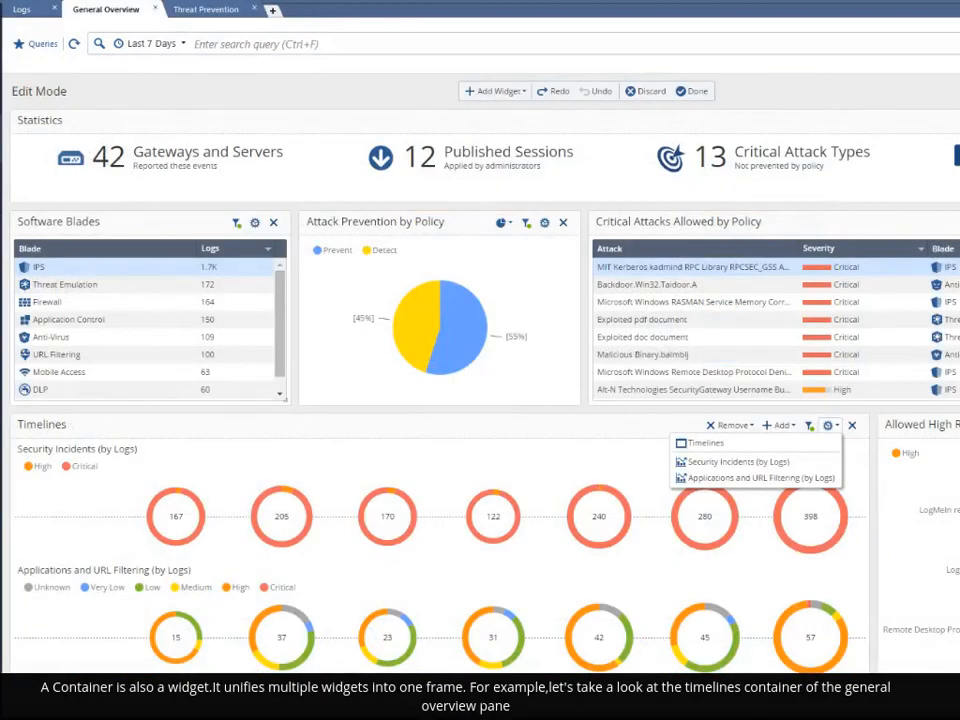